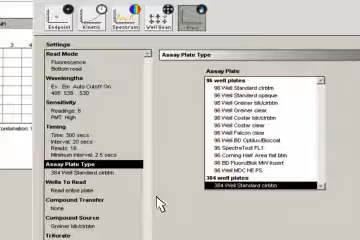
Show the Compound Transfer parameters for the 384-well clear-bottom fluorescence read.
left_click(74, 175)
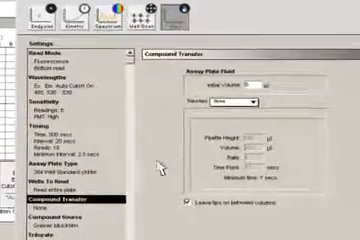